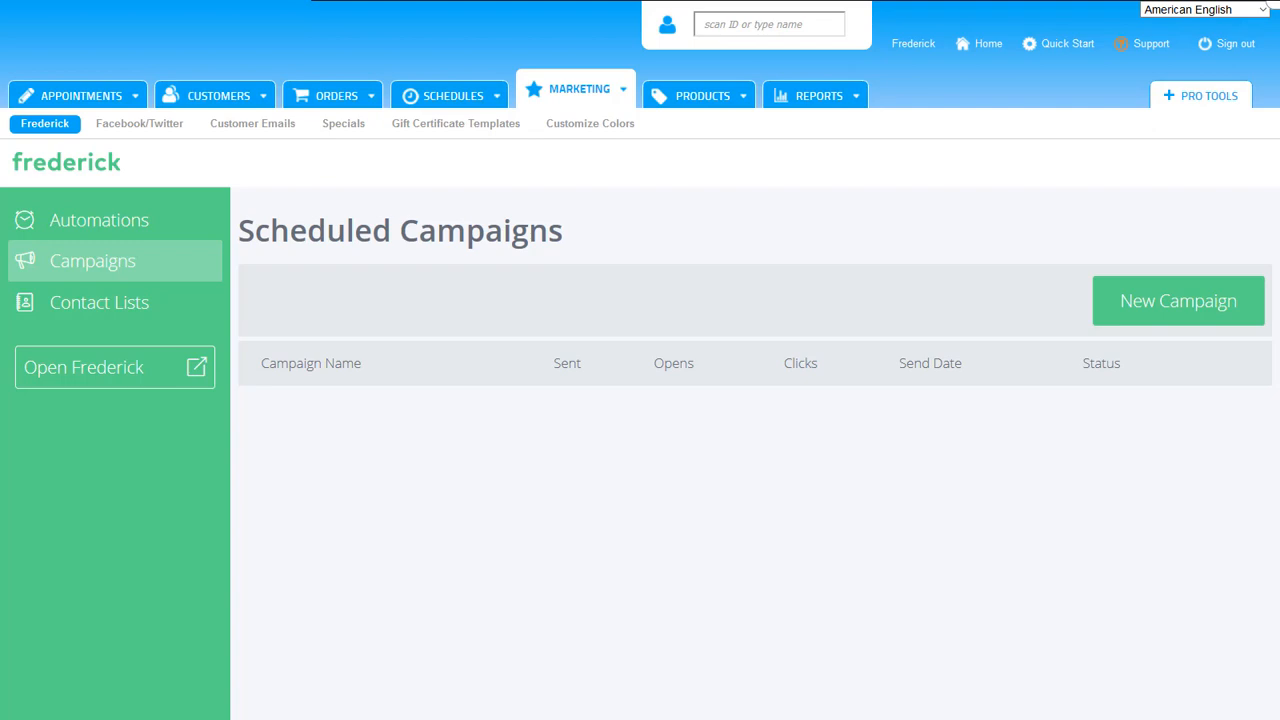
# Browse Frederick's Contact Lists, then bring up the empty Automations page
pyautogui.click(99, 302)
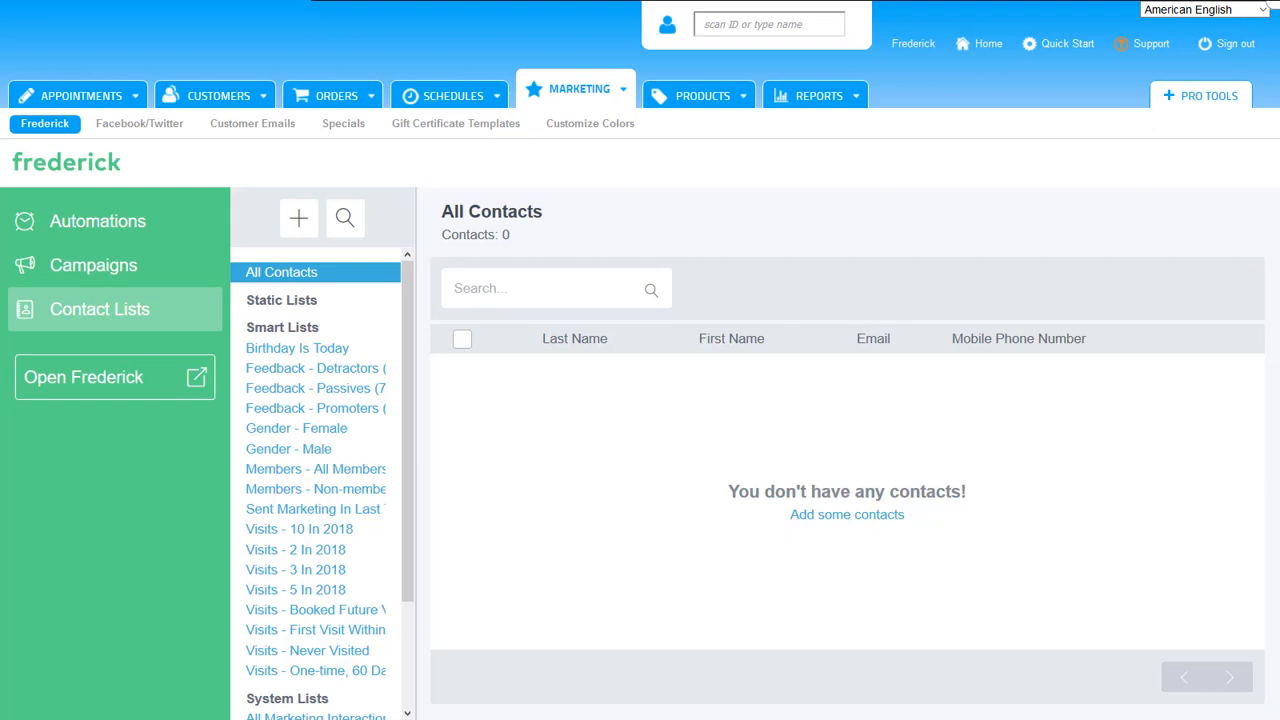
pyautogui.click(97, 221)
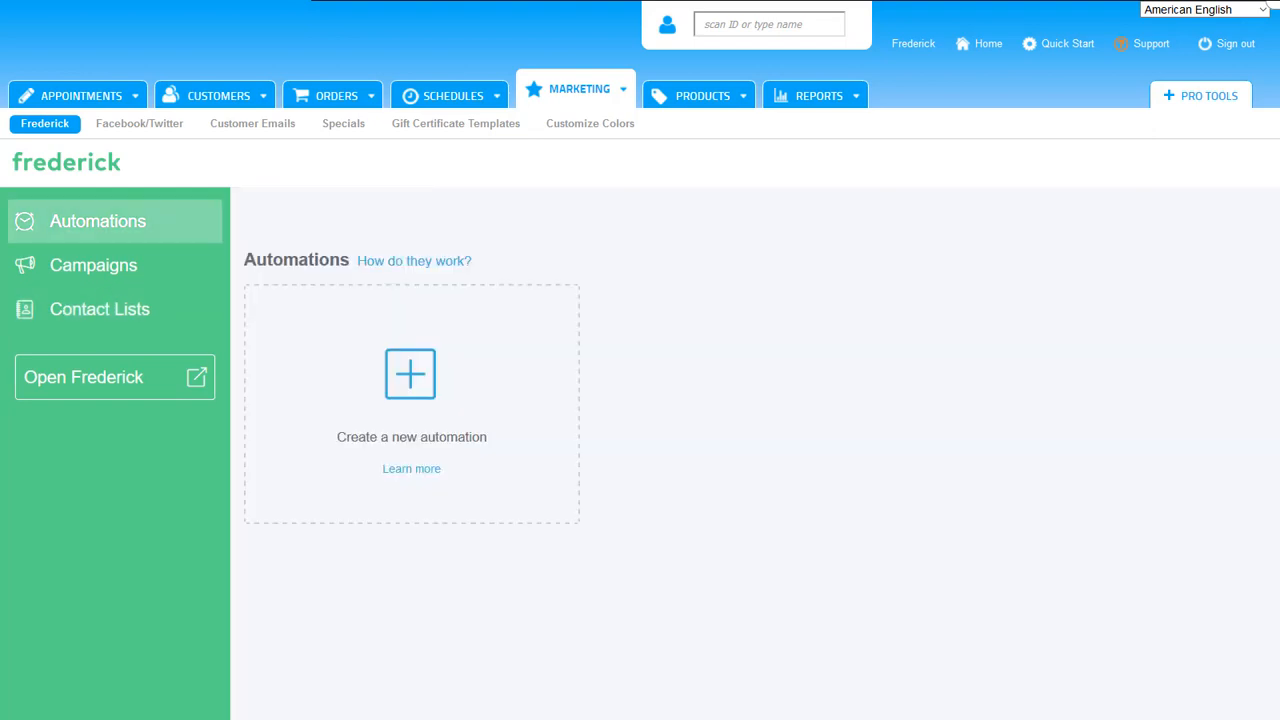